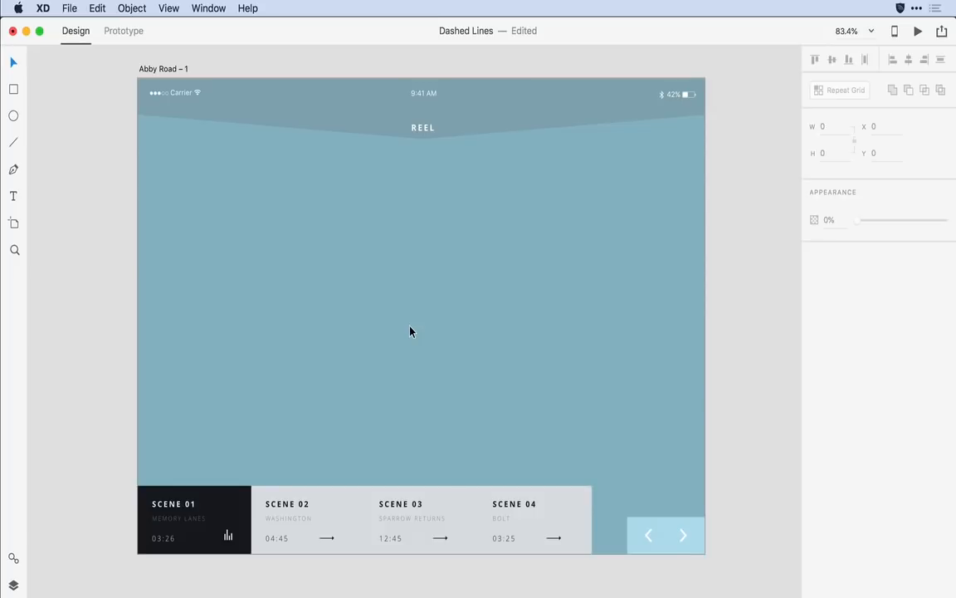
pyautogui.moveTo(116, 165)
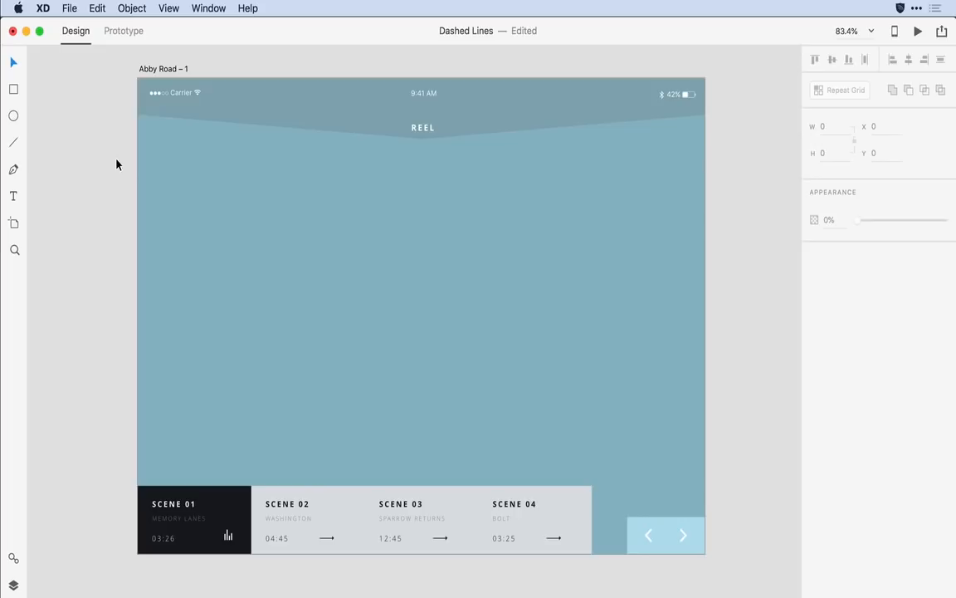
# Draw a horizontal line near the top and a white square below it on the Abby Road artboard.
pyautogui.moveTo(170, 92); pyautogui.dragTo(169, 170)
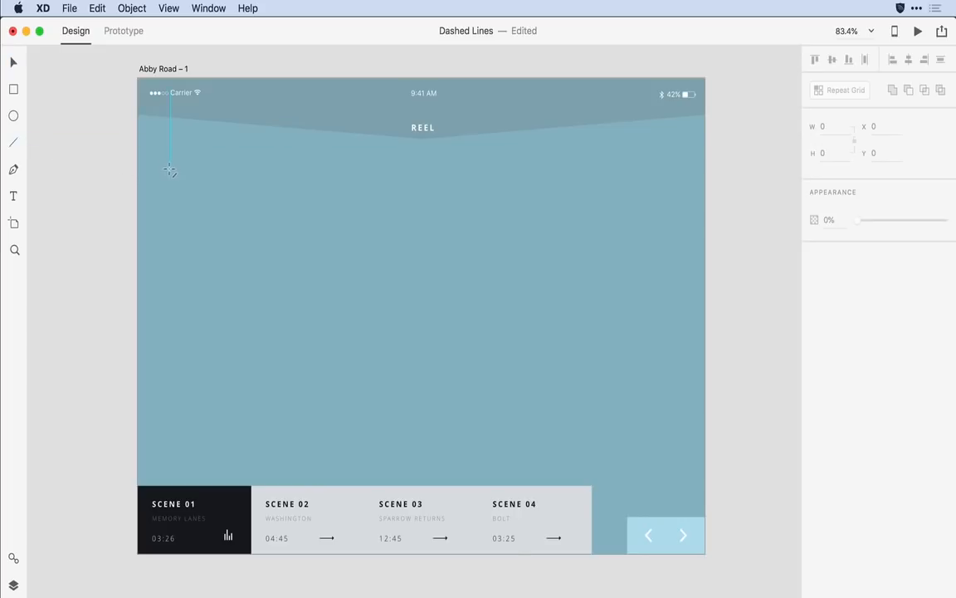
pyautogui.moveTo(169, 169); pyautogui.dragTo(357, 170)
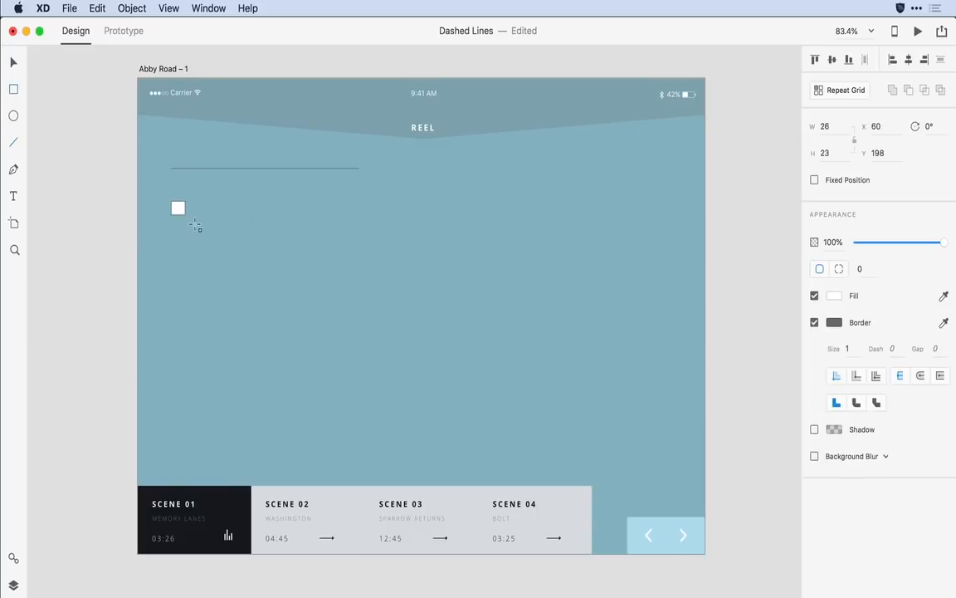
pyautogui.moveTo(179, 207); pyautogui.dragTo(305, 331)
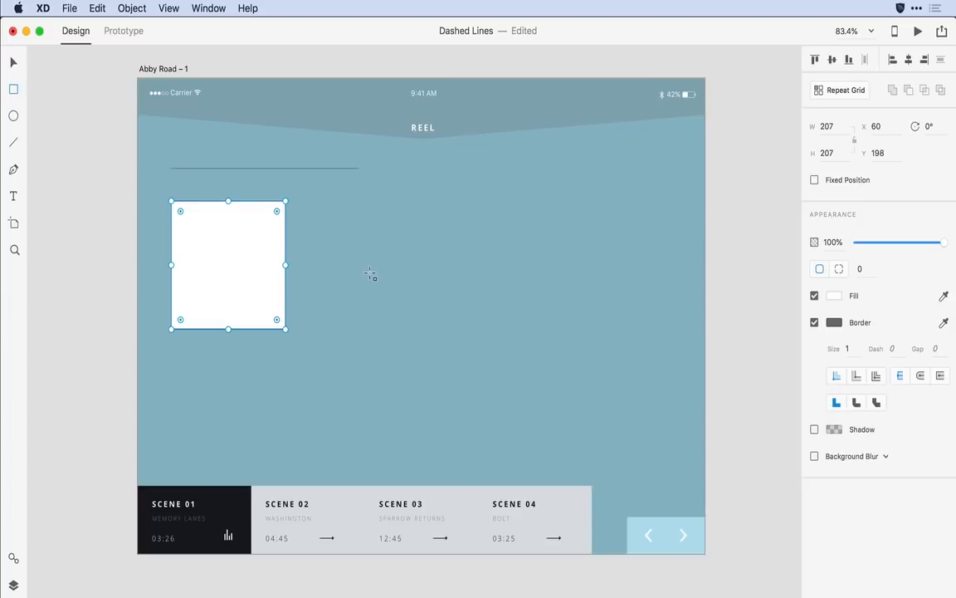
pyautogui.moveTo(337, 255)
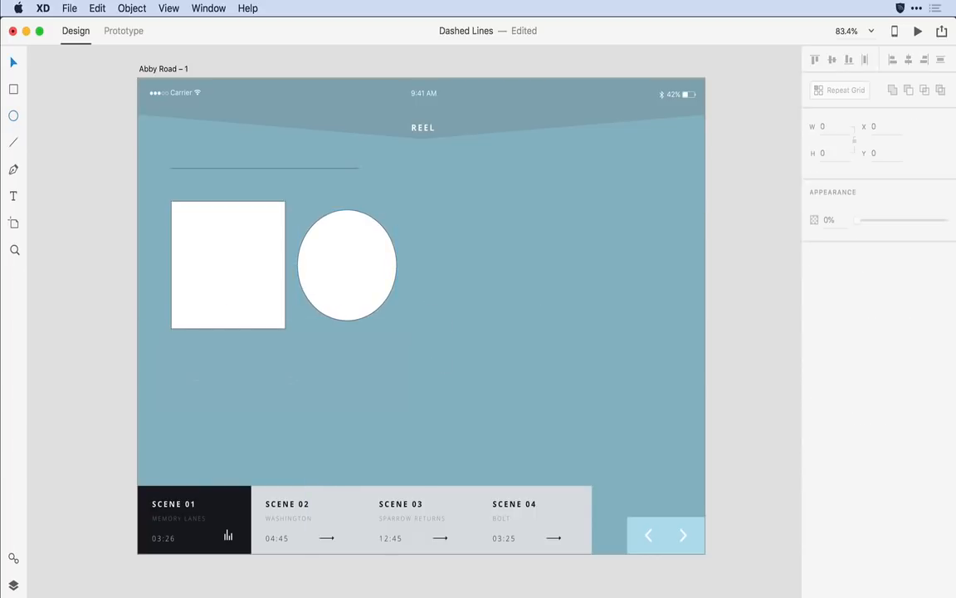
pyautogui.click(229, 266)
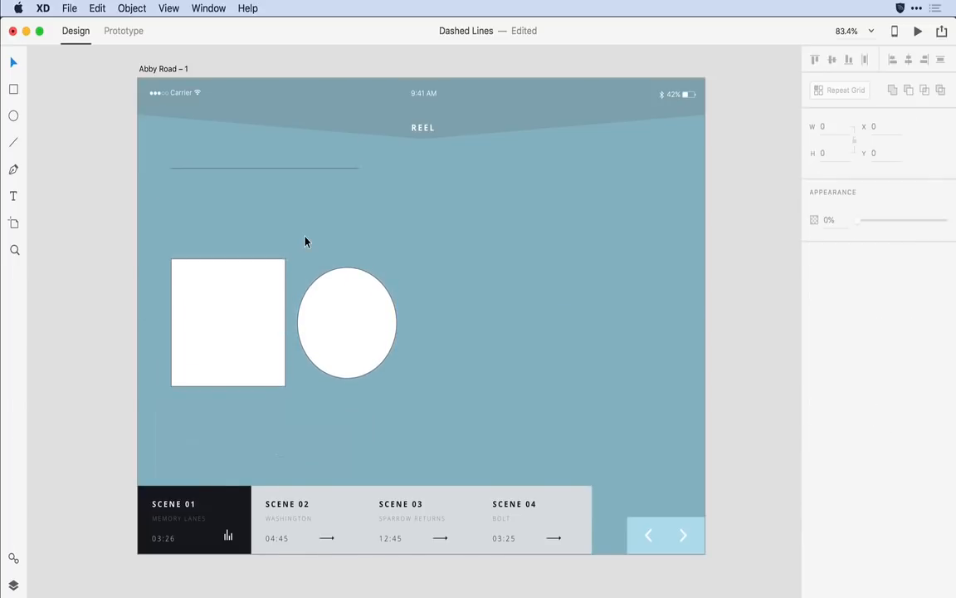
# Give the selected line a dashed border with size 10, dash 10 and gap 12.
pyautogui.click(264, 170)
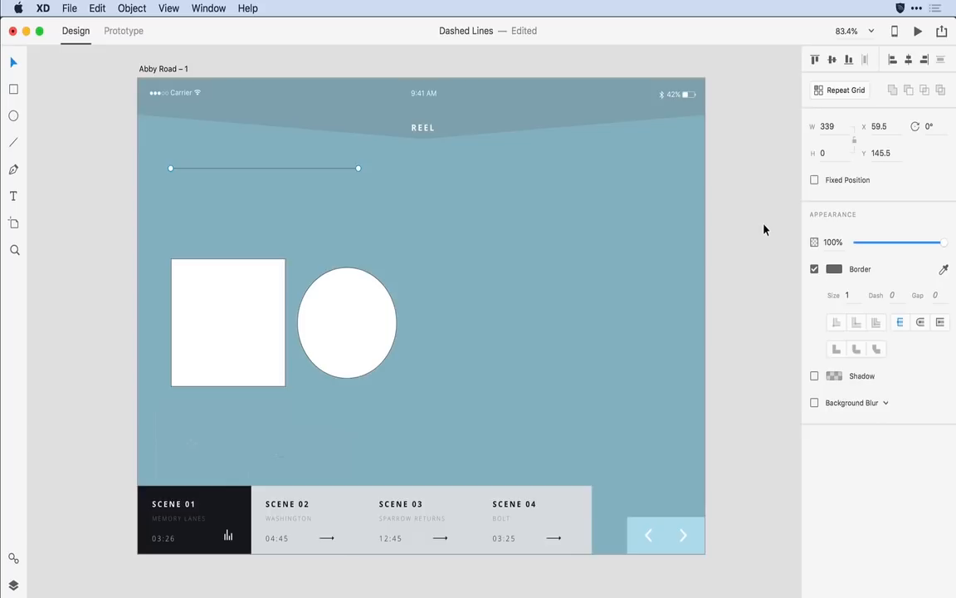
pyautogui.moveTo(810, 288)
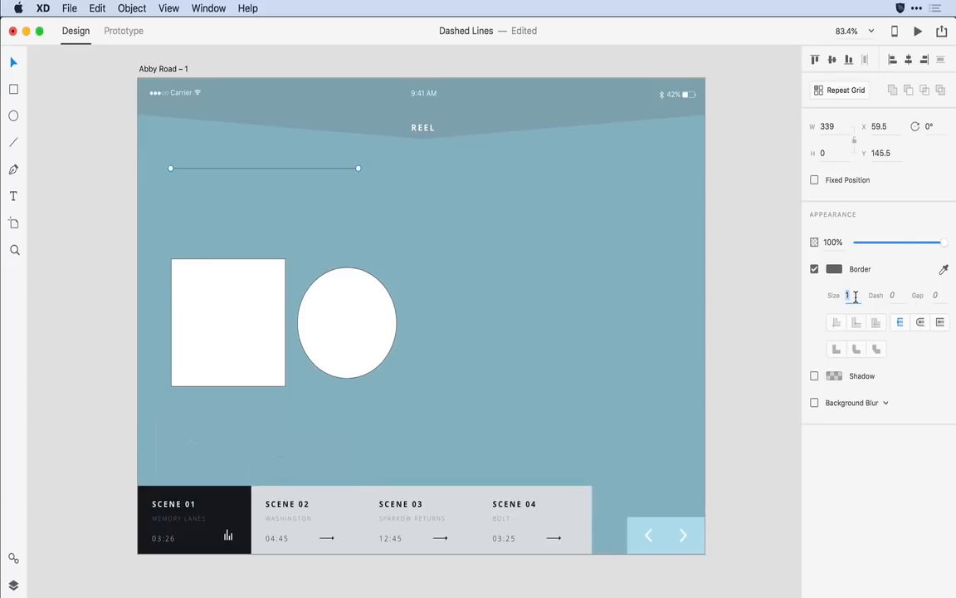
pyautogui.write('10')
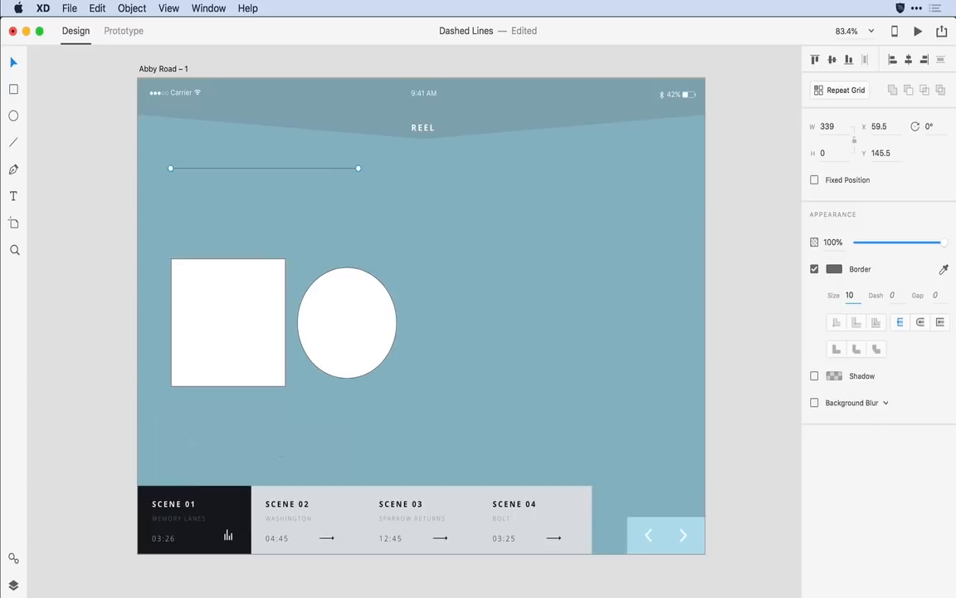
pyautogui.click(891, 295)
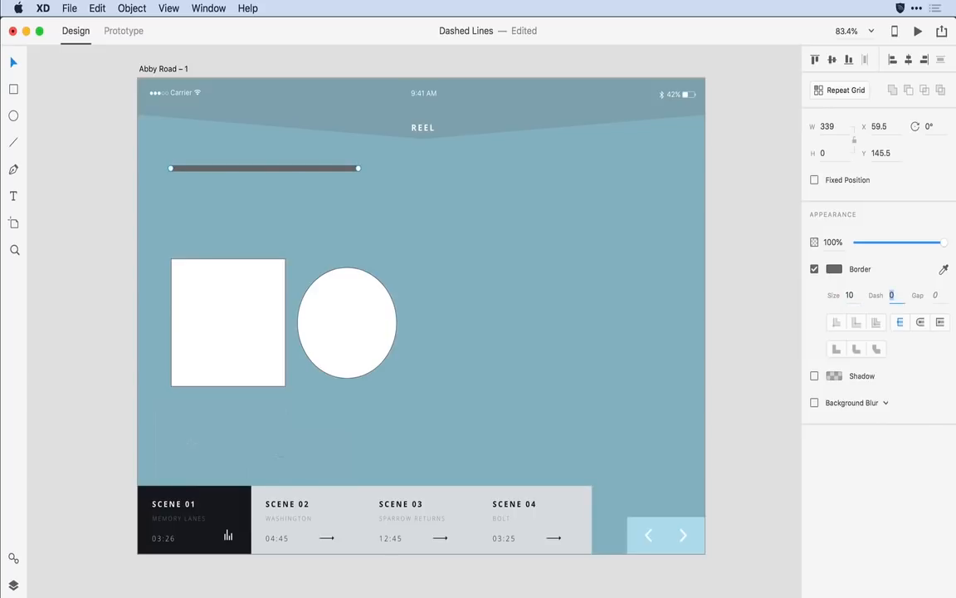
pyautogui.write('10')
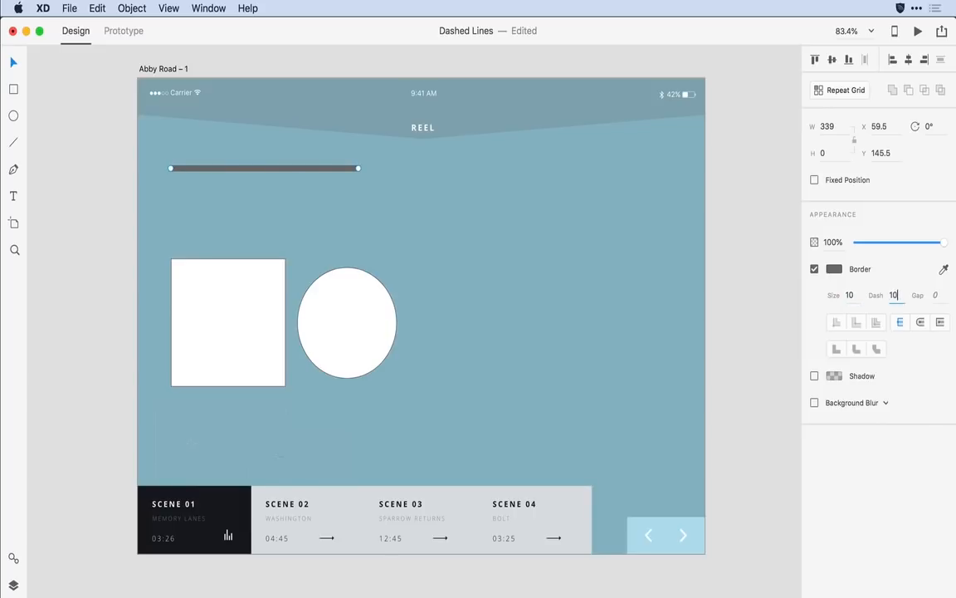
pyautogui.write('10')
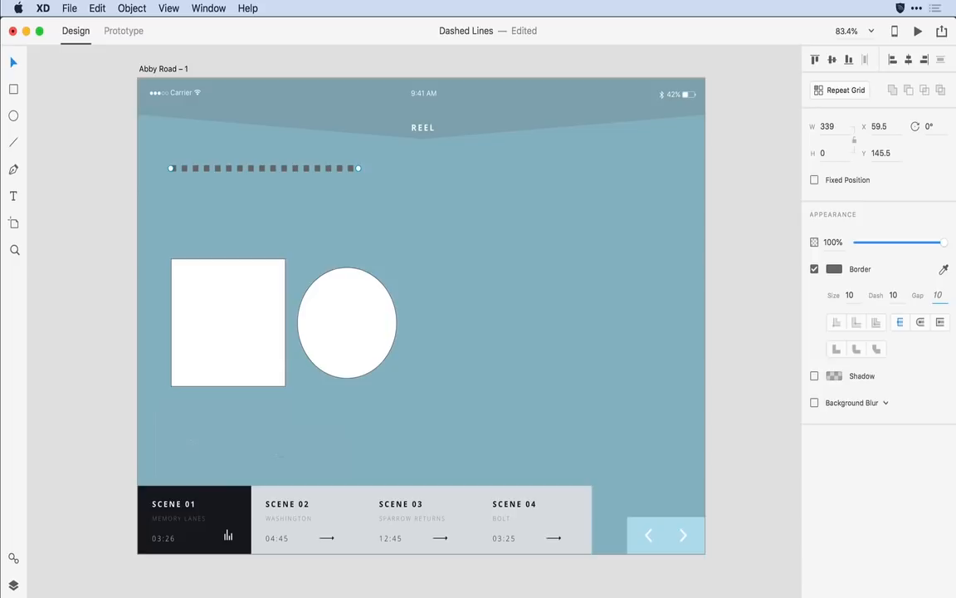
pyautogui.click(938, 296)
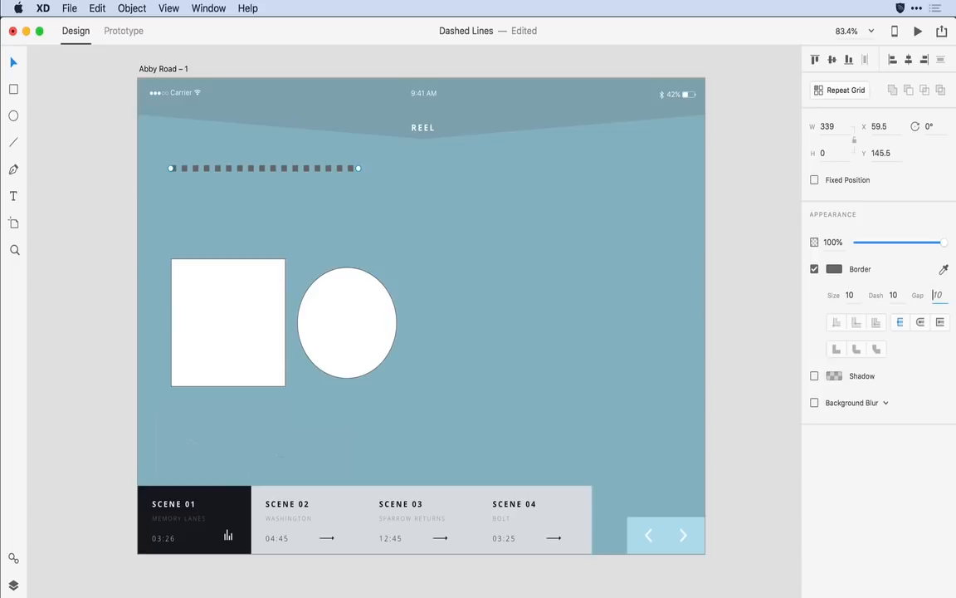
pyautogui.write('12')
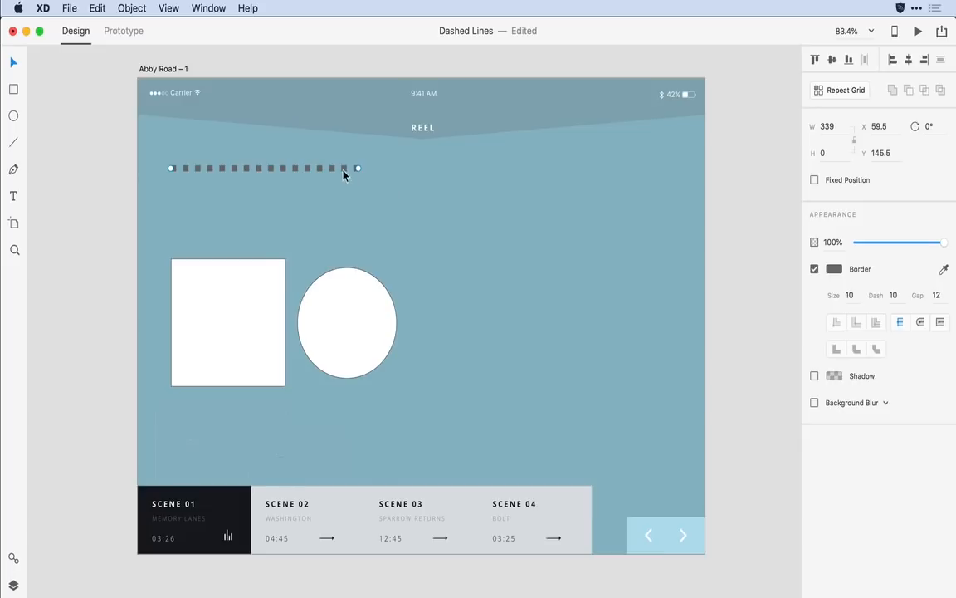
# Paste the line's dashed border onto the circle and round off its dash ends.
pyautogui.rightClick(343, 170)
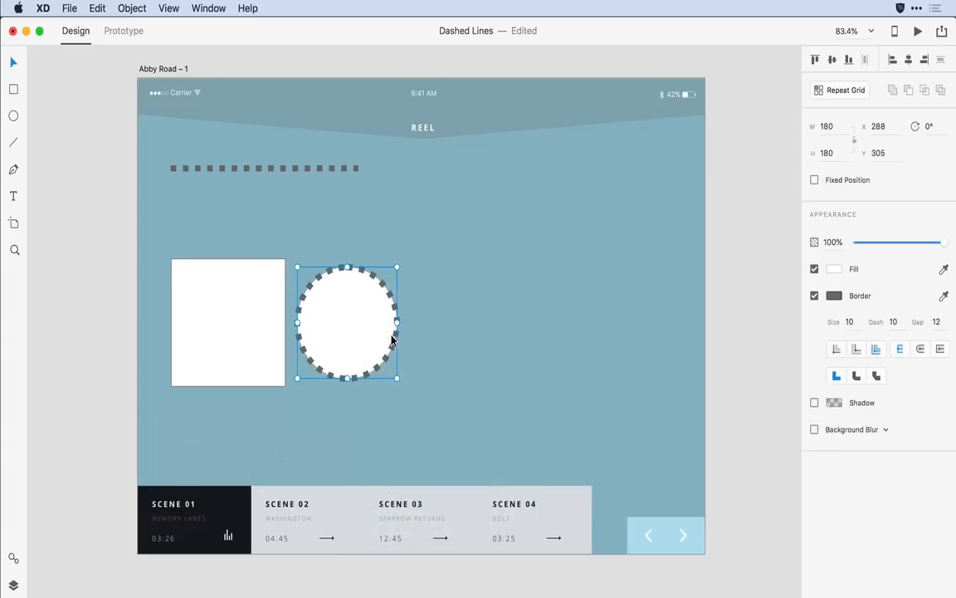
pyautogui.moveTo(562, 413)
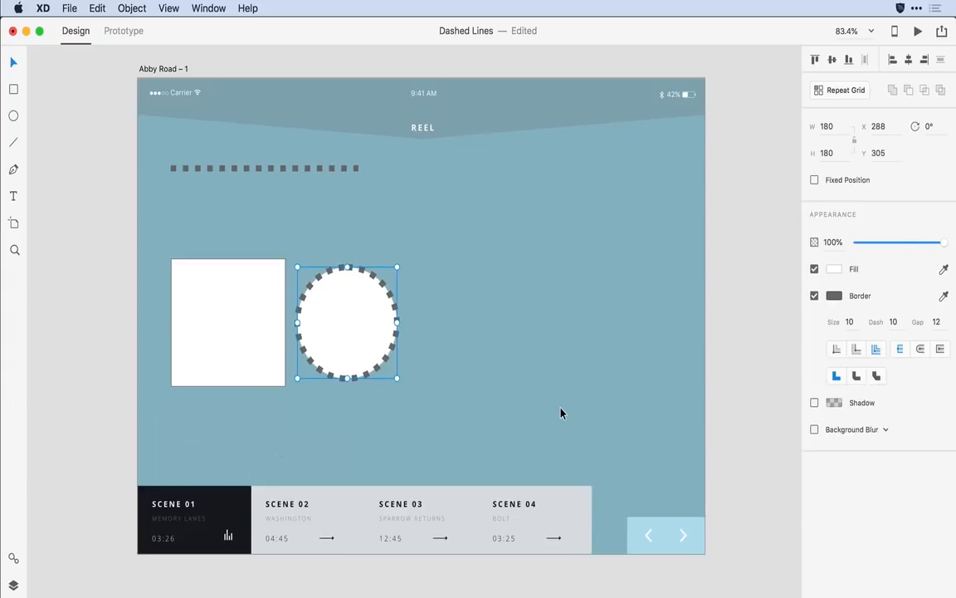
pyautogui.moveTo(860, 412)
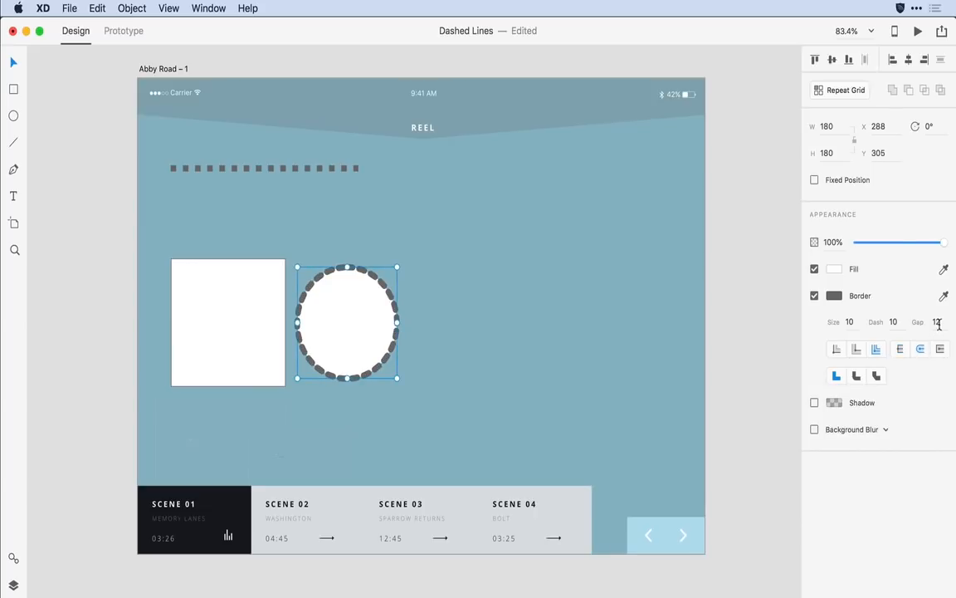
pyautogui.click(936, 322)
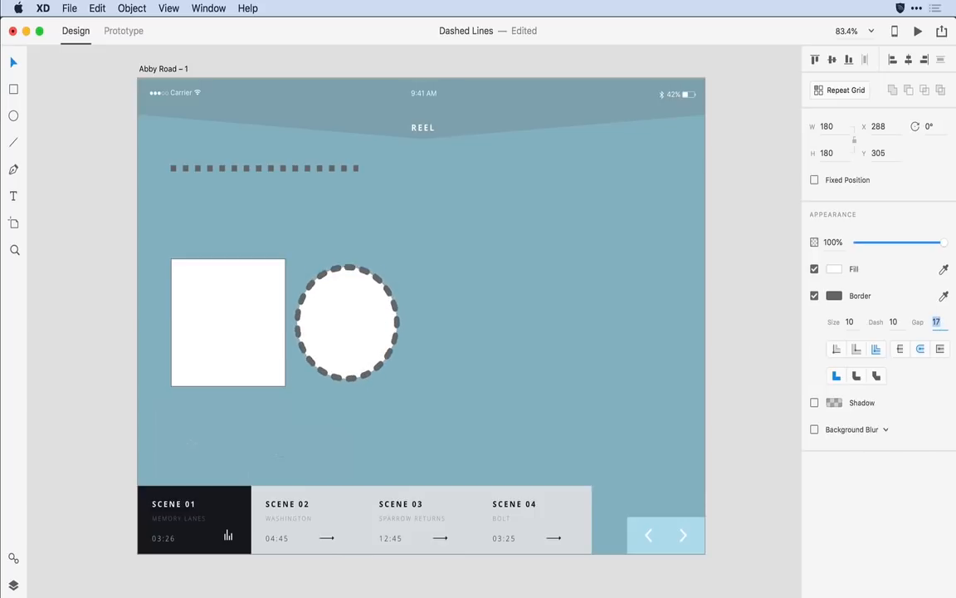
pyautogui.click(347, 322)
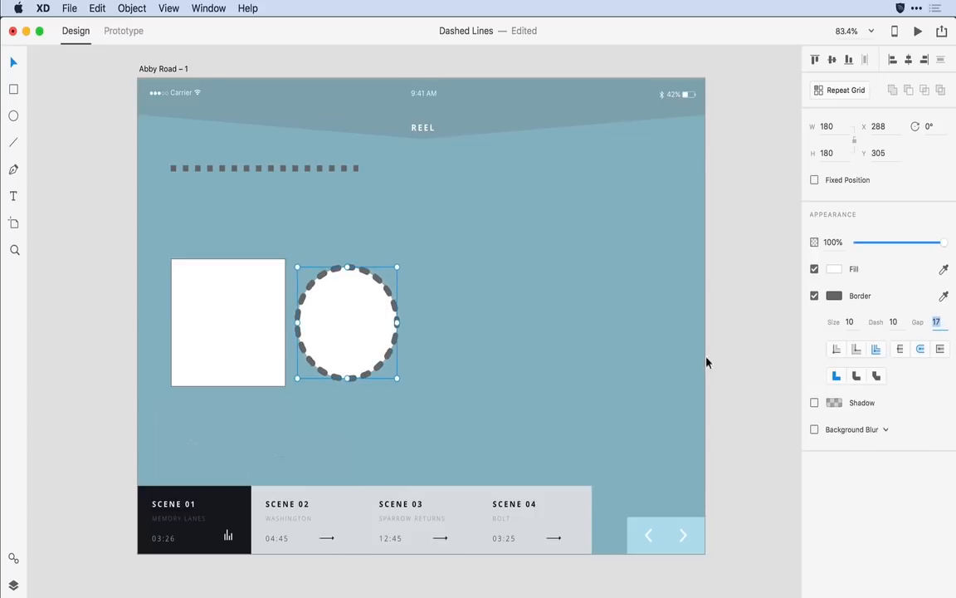
pyautogui.moveTo(572, 376)
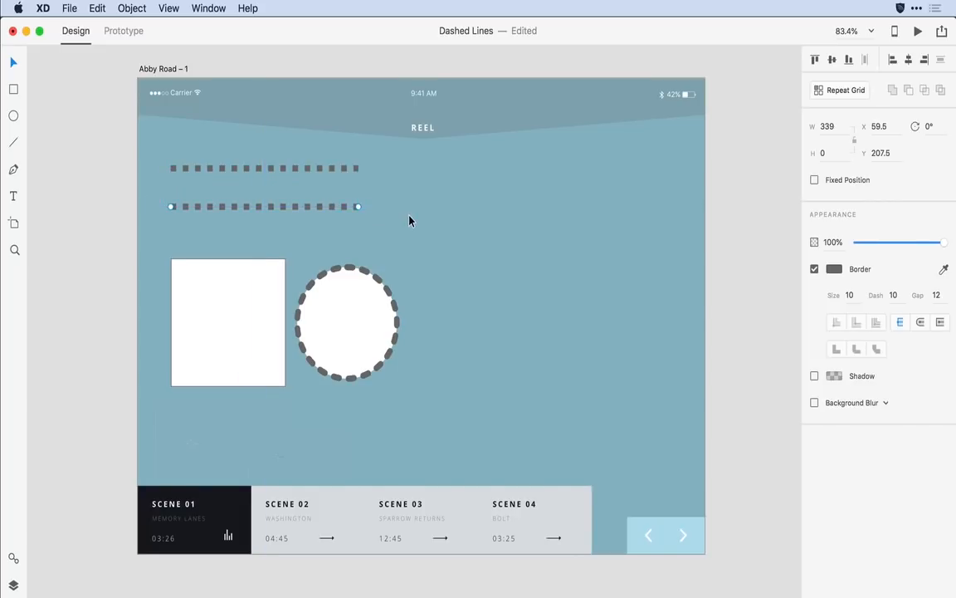
pyautogui.moveTo(339, 210)
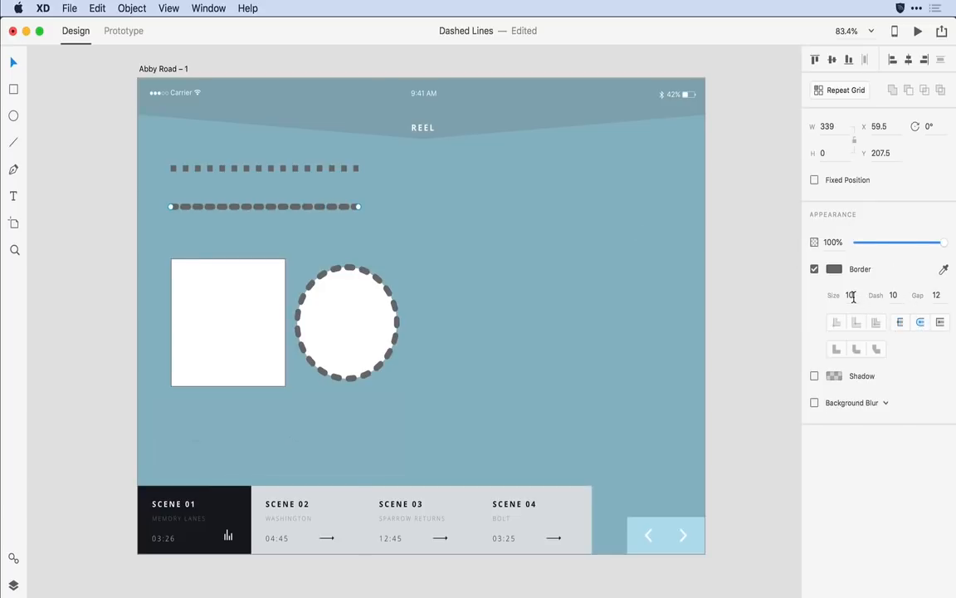
# Style the duplicated line's border as small round dots with gap 16.
pyautogui.click(850, 296)
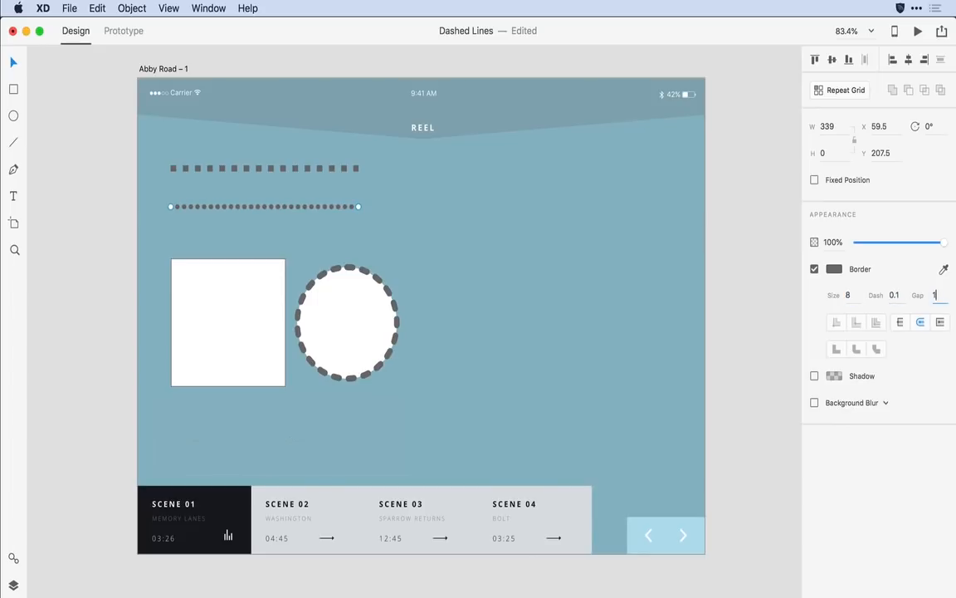
pyautogui.write('16')
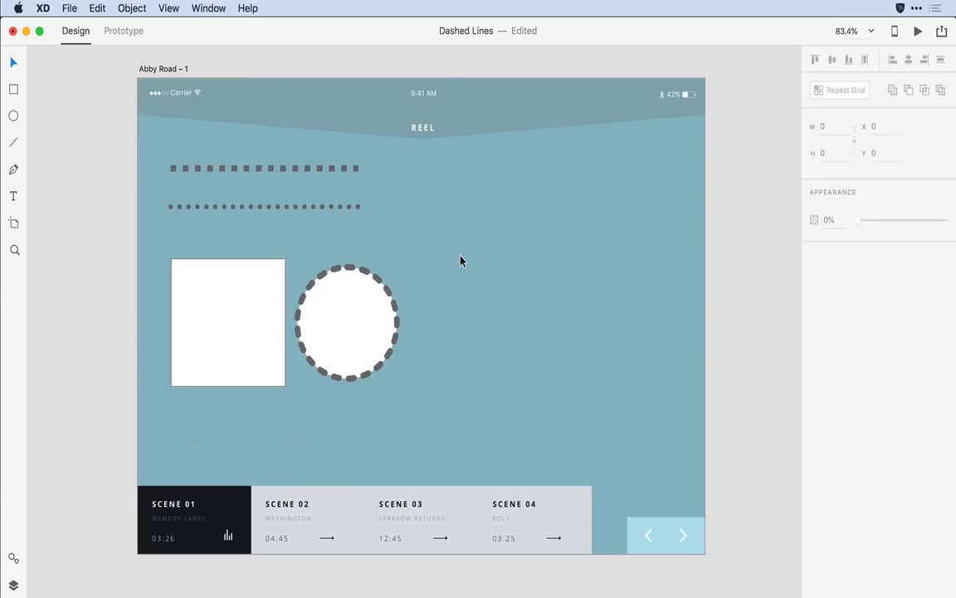
# Place the complex-dashed line at upper right, then select the white square for editing.
pyautogui.moveTo(375, 315); pyautogui.dragTo(468, 315)
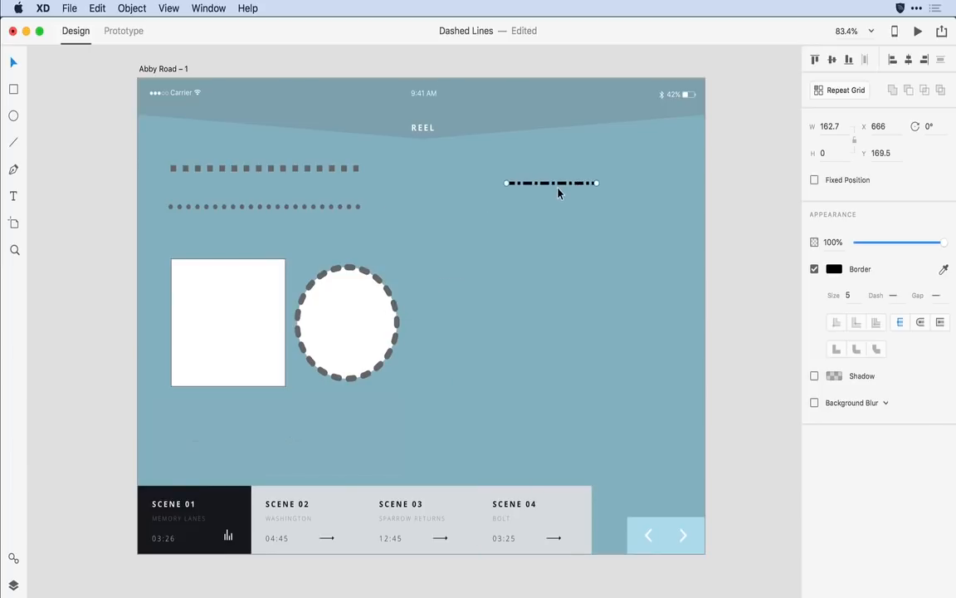
pyautogui.rightClick(551, 183)
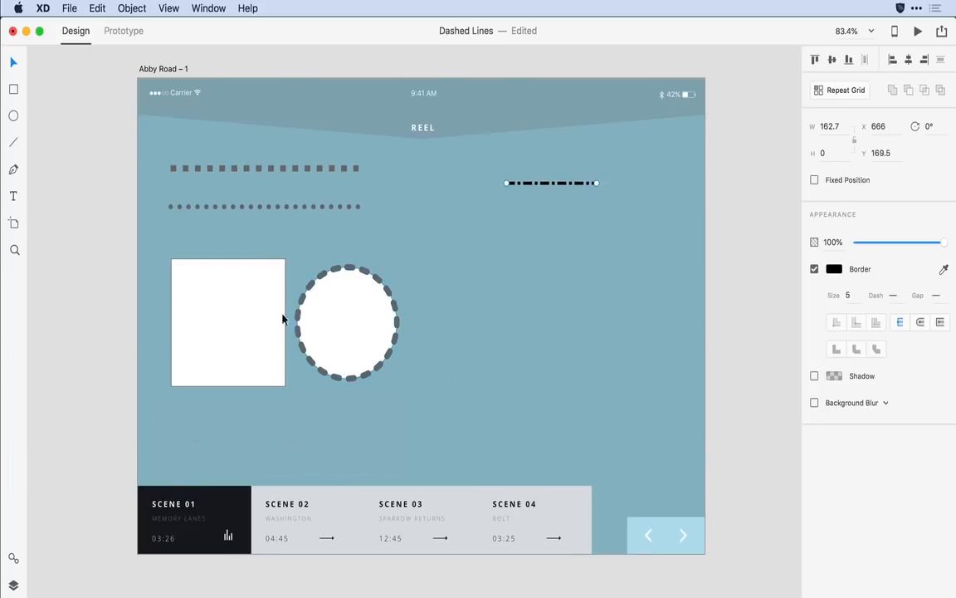
pyautogui.click(229, 322)
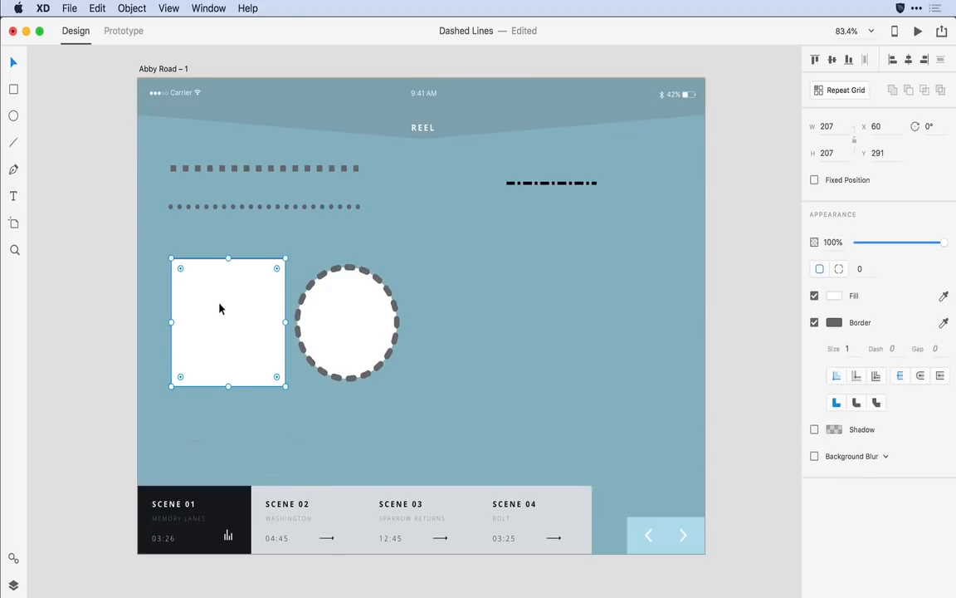
pyautogui.rightClick(219, 307)
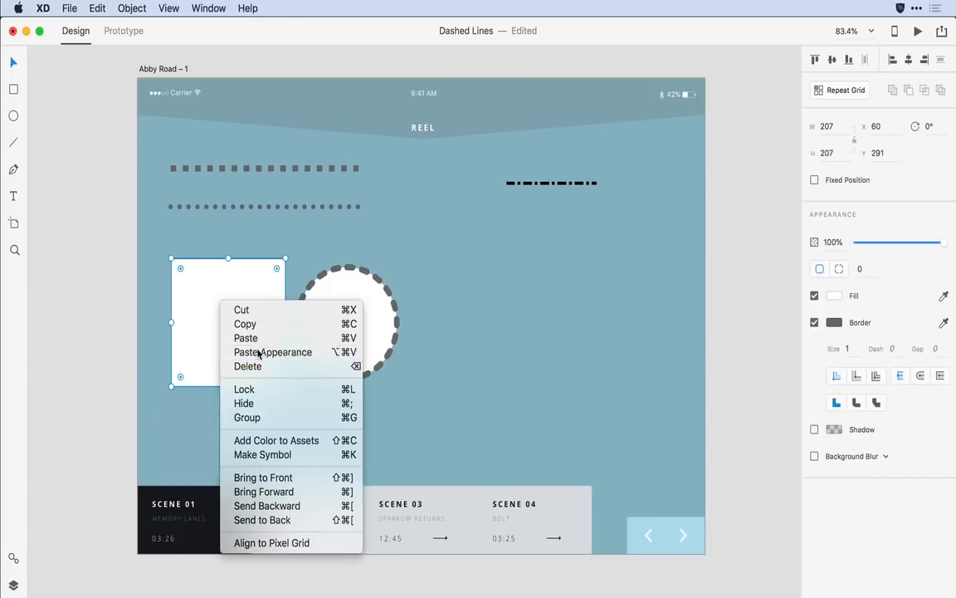